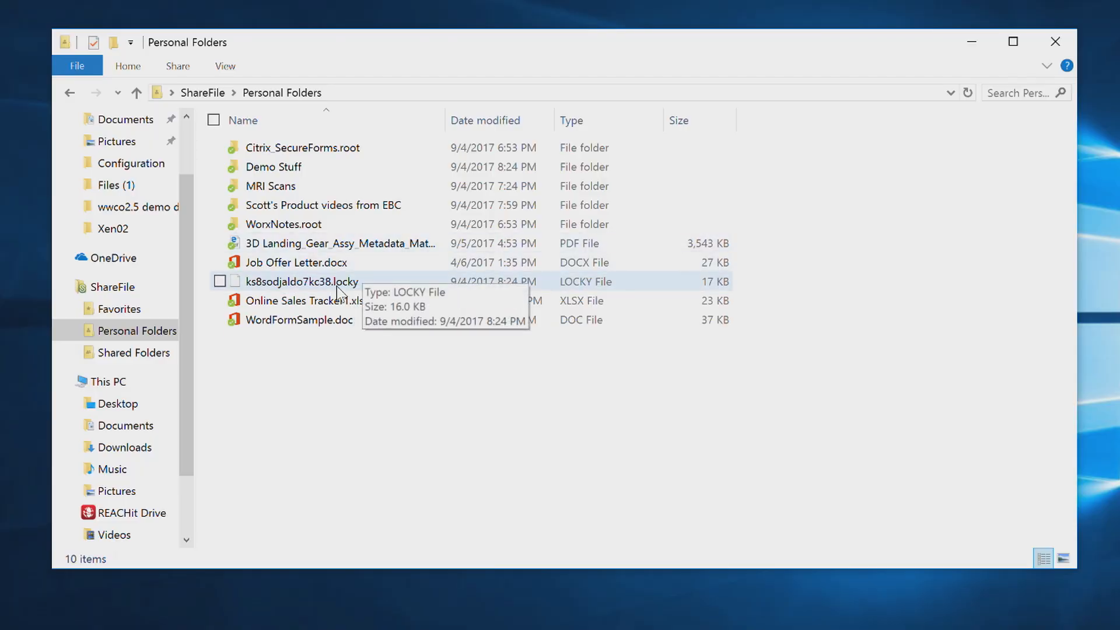
Delete the infected .locky file from ShareFile Personal Folders and switch to the ShareFile website
right_click(302, 280)
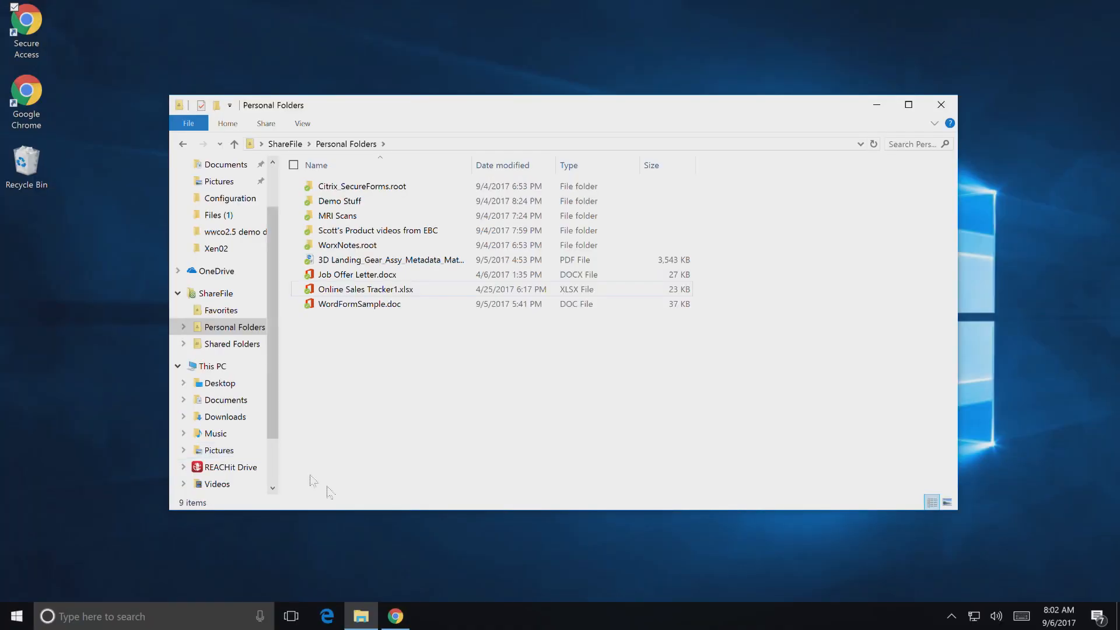
click(394, 616)
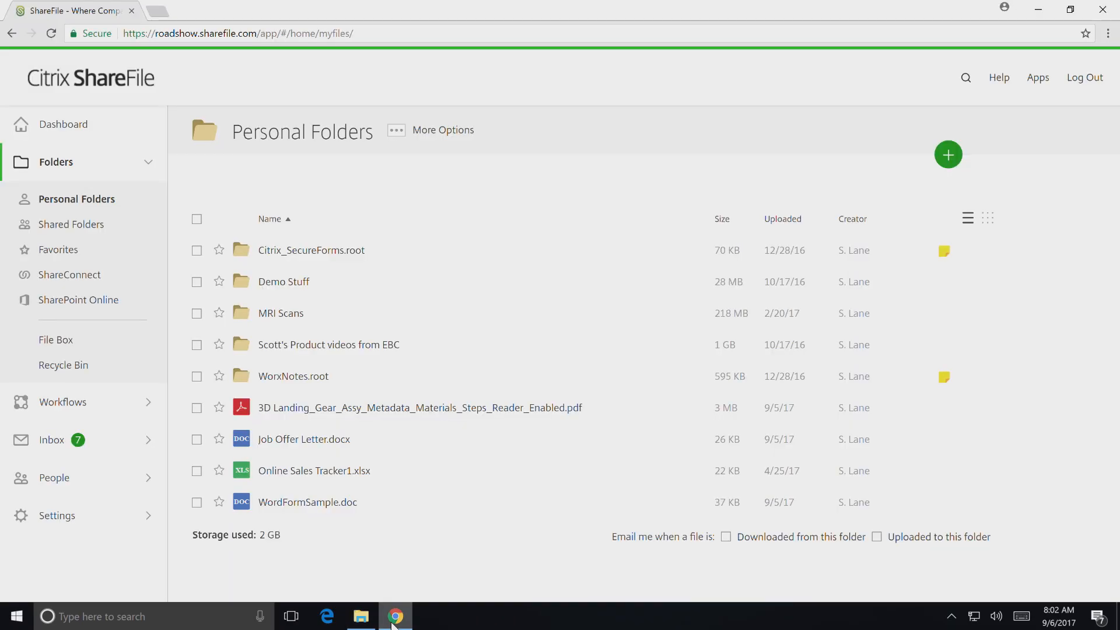
Restore WidgetSales.xlsx from the ShareFile Recycle Bin, leaving the bin empty
click(67, 368)
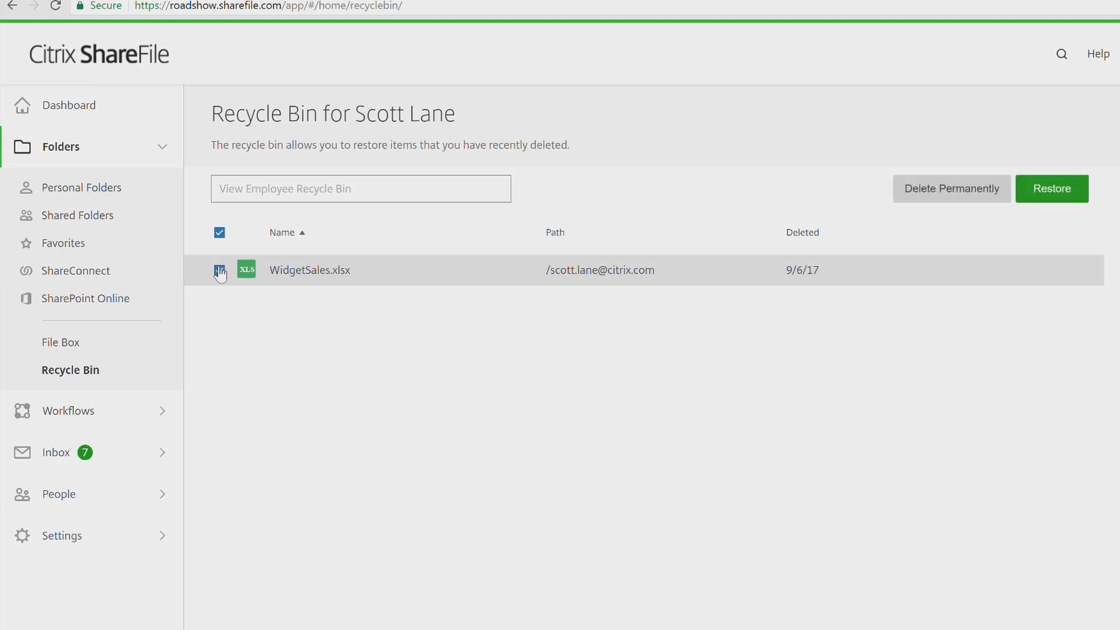
click(219, 270)
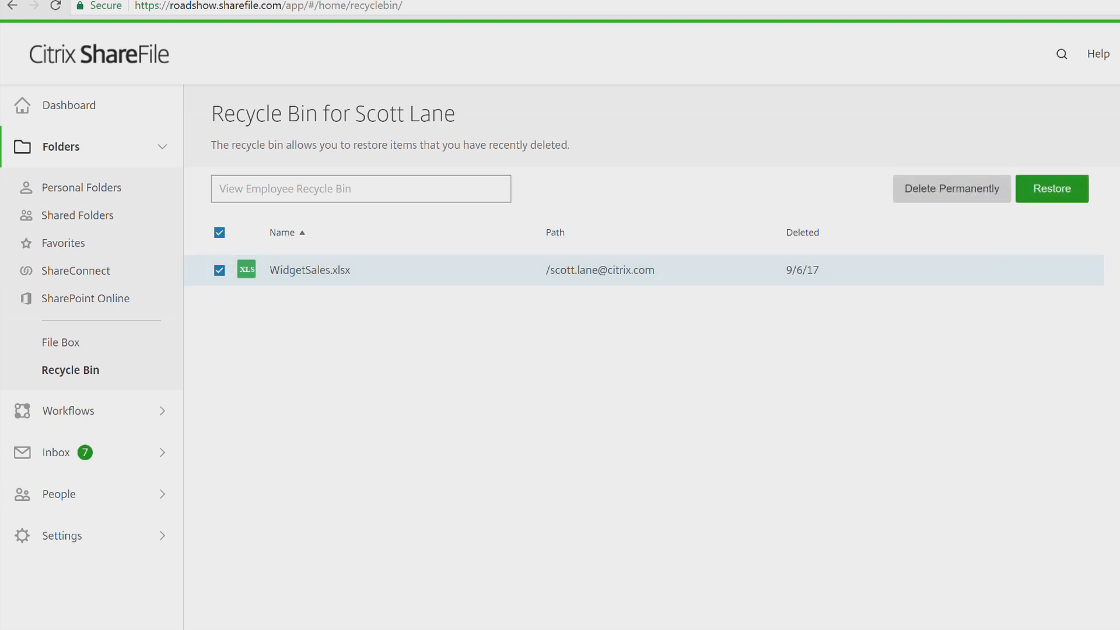
click(1050, 188)
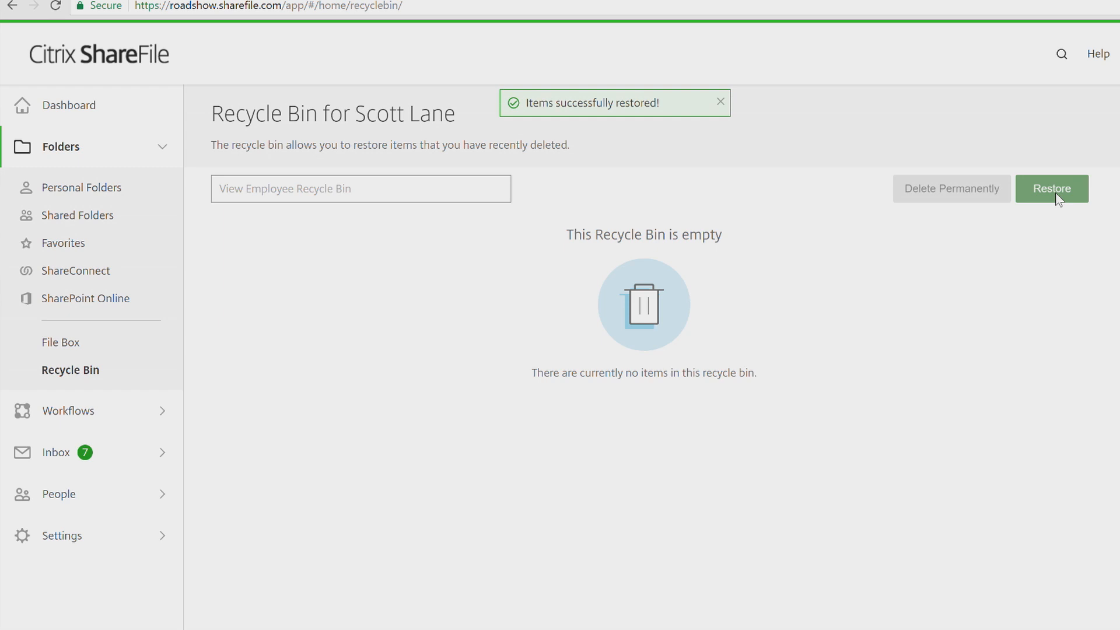